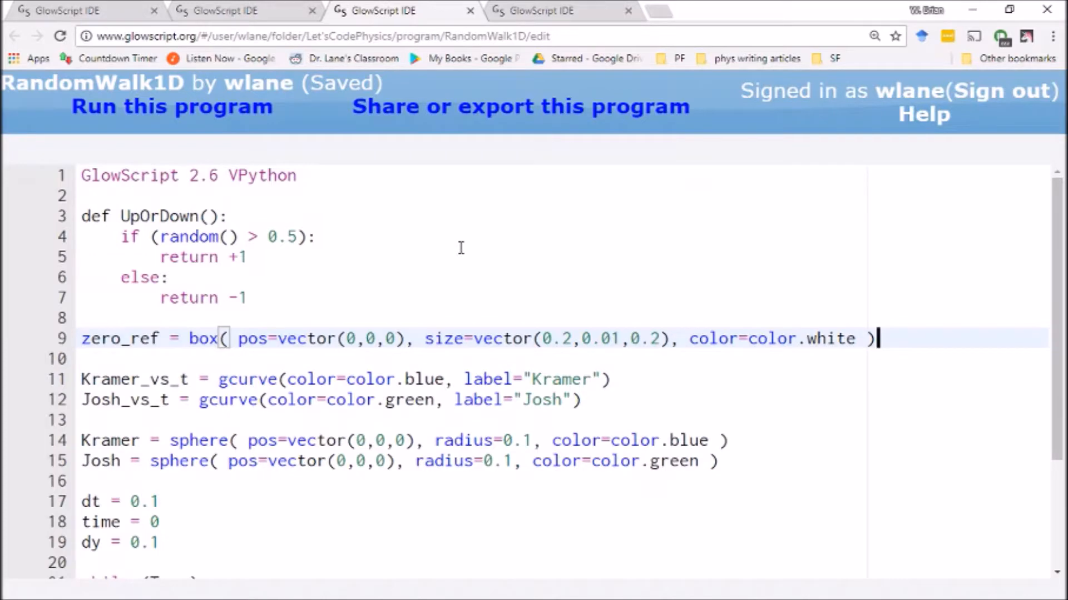
mouse_move(484, 234)
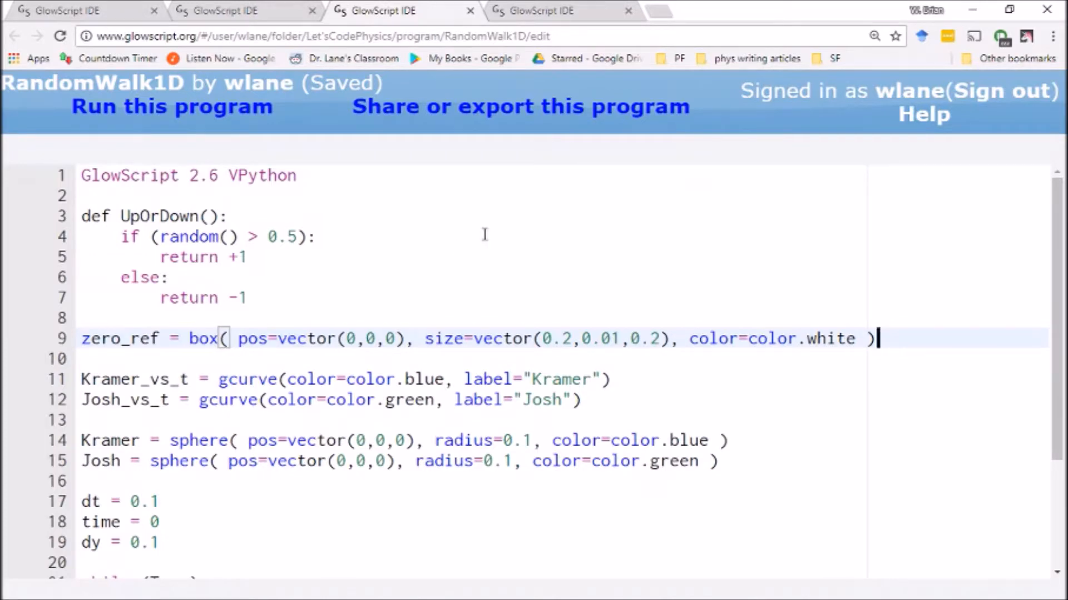
mouse_move(486, 266)
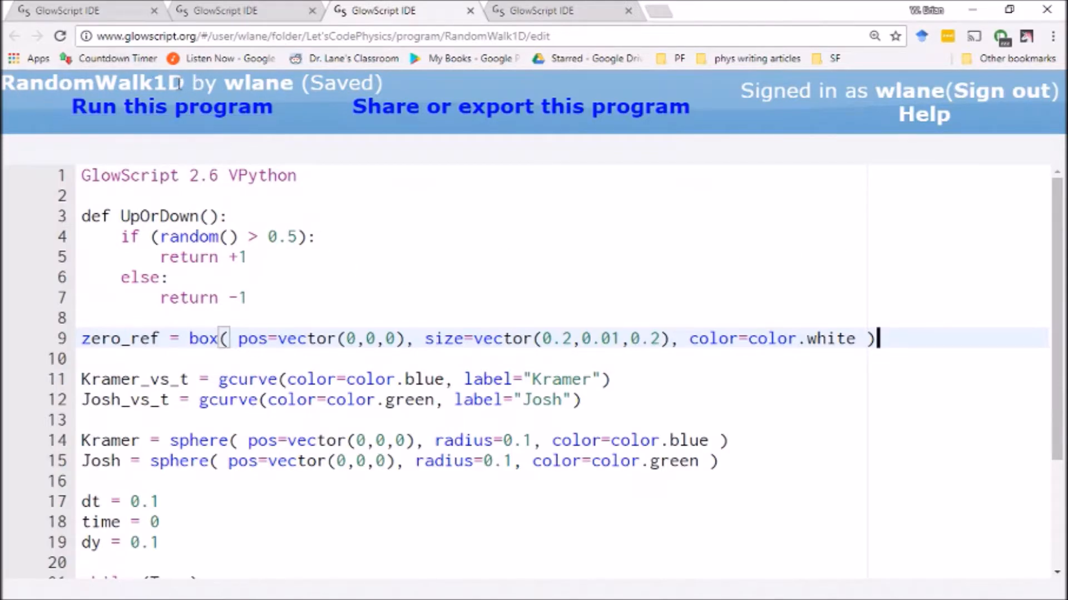
mouse_move(85, 289)
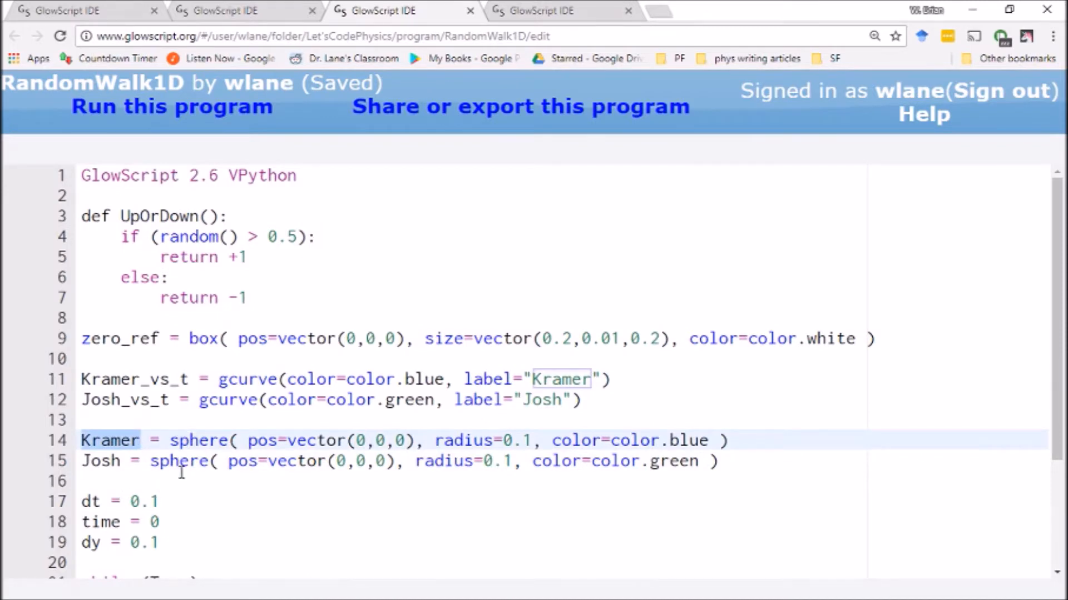
mouse_move(541, 440)
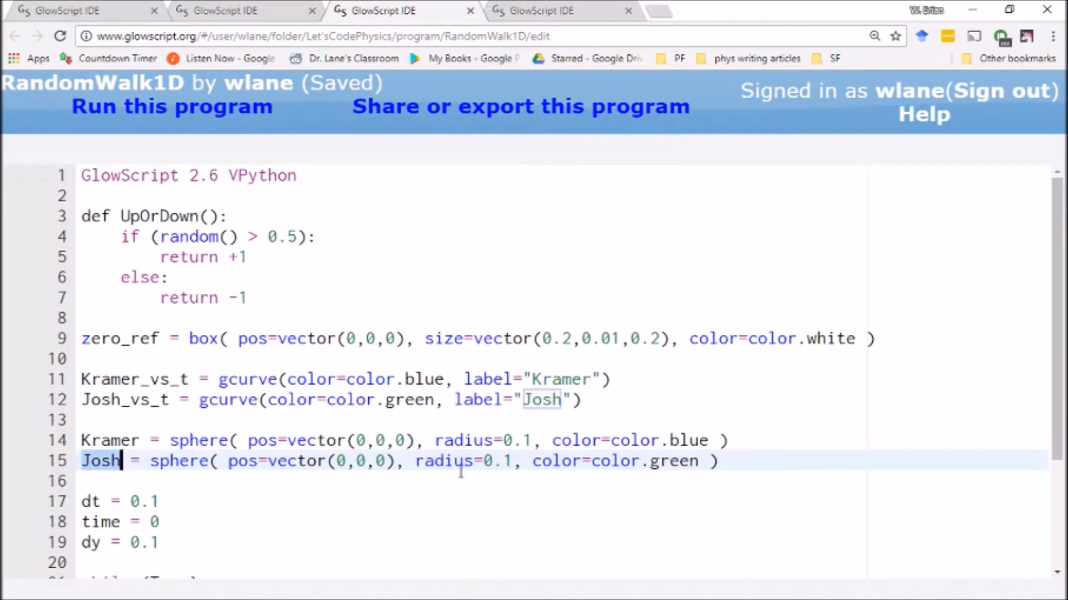
Scroll through the RandomWalk1D code and highlight the UpOrDown function definition
scroll("down", 3)
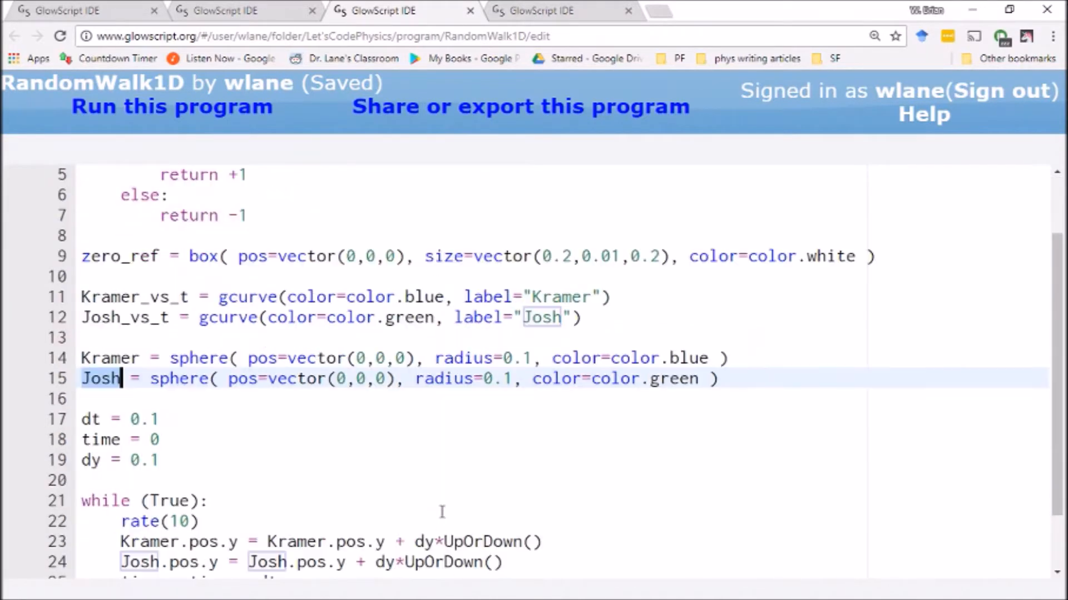
scroll("down", 3)
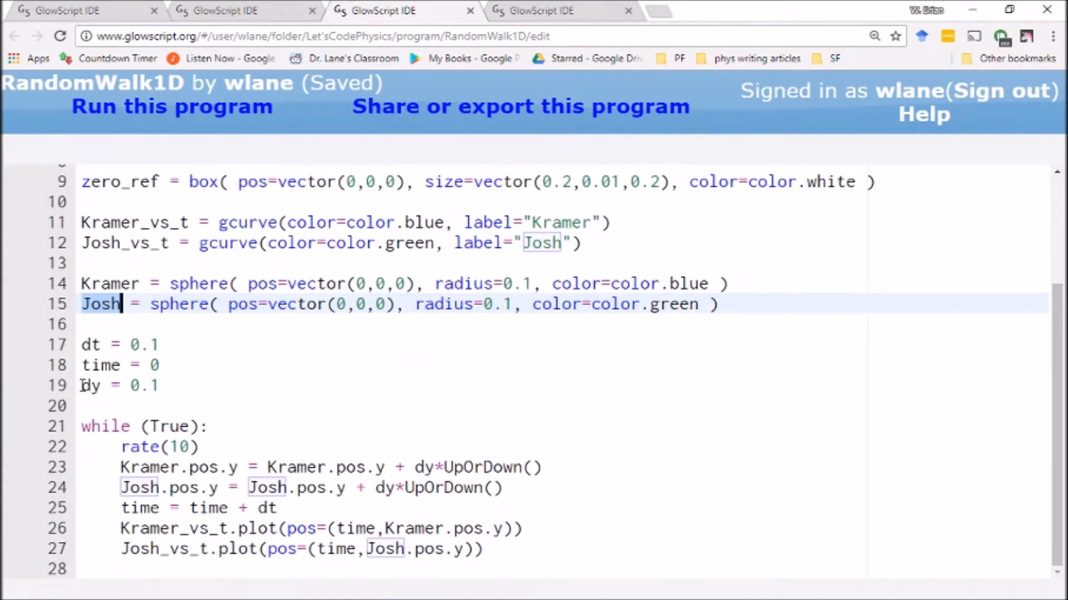
left_click(160, 386)
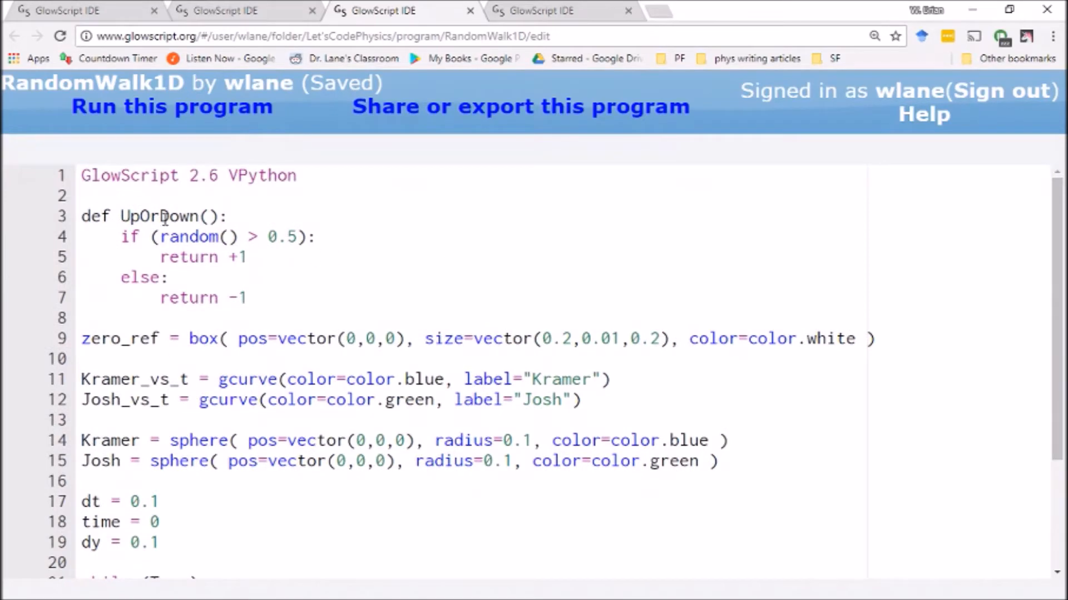
left_click(121, 216)
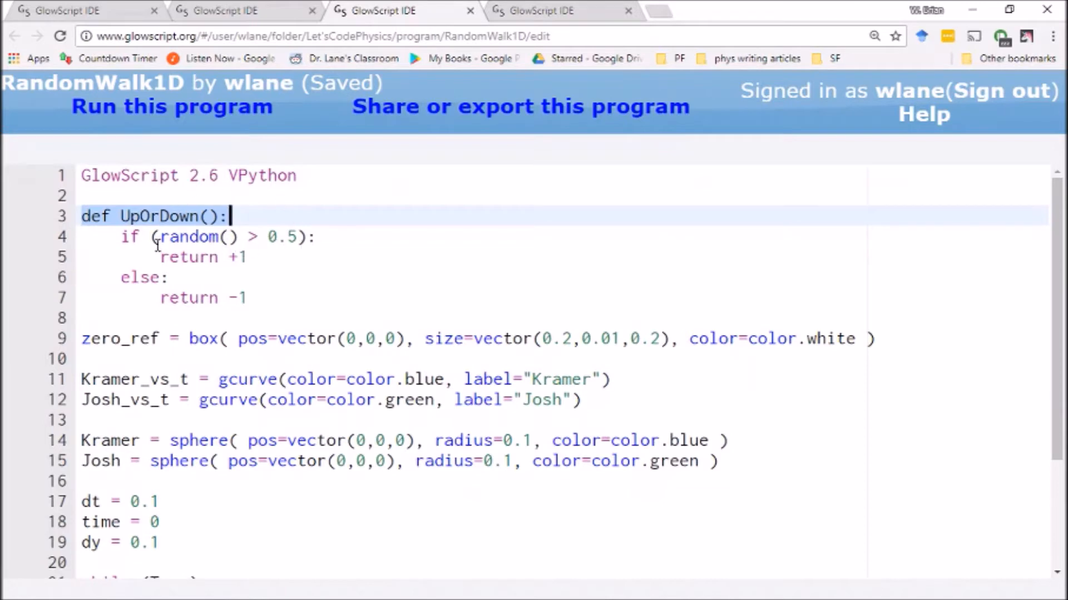
mouse_move(195, 230)
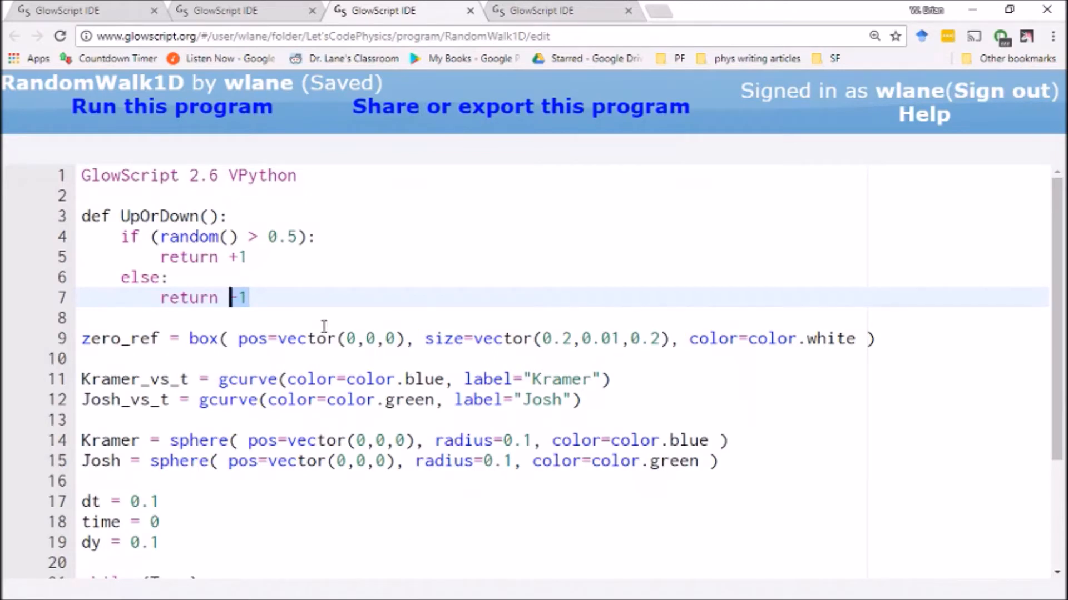
mouse_move(242, 255)
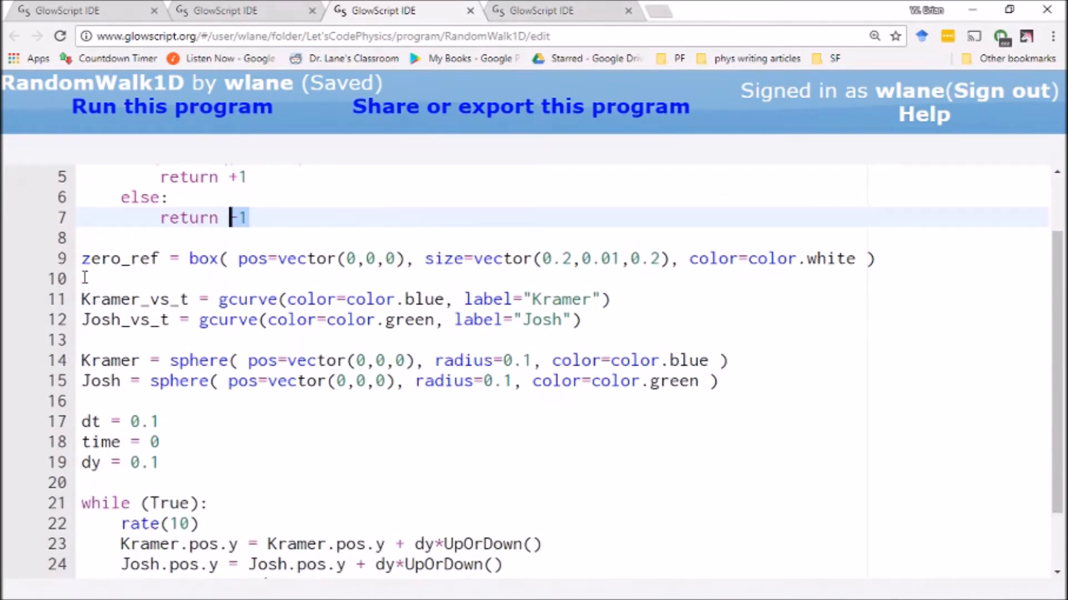
Highlight the dt time-step line, run the program, and scroll down to the position graph
scroll("down", 3)
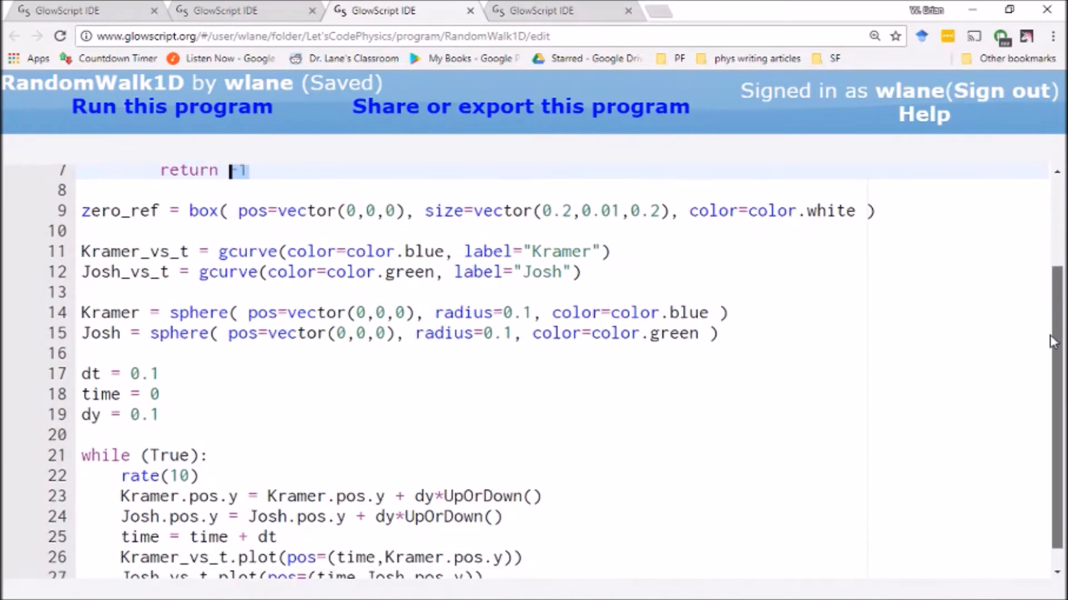
scroll("down", 3)
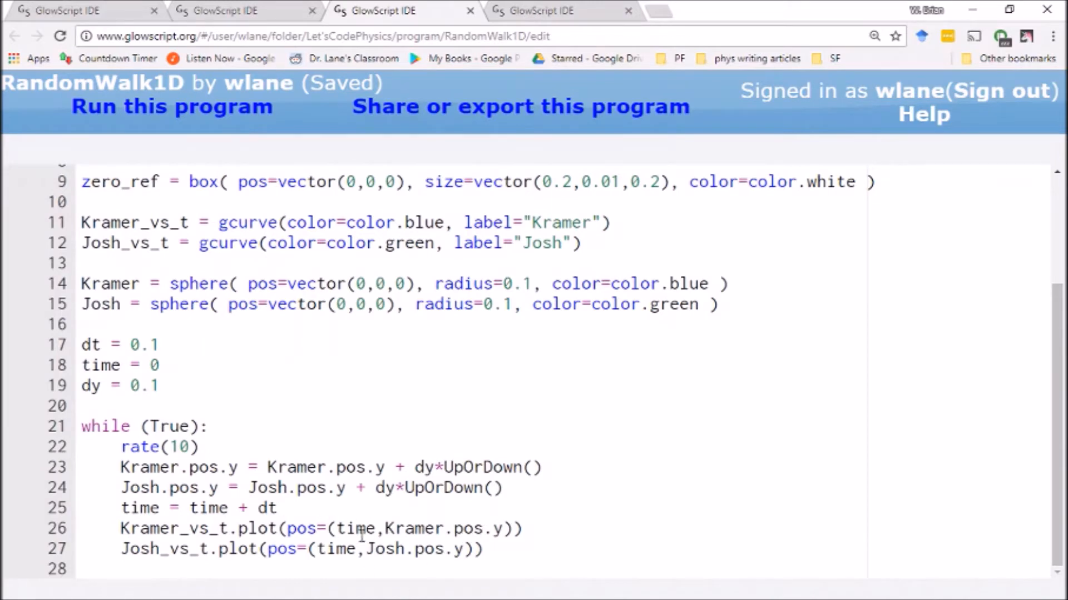
left_click(401, 508)
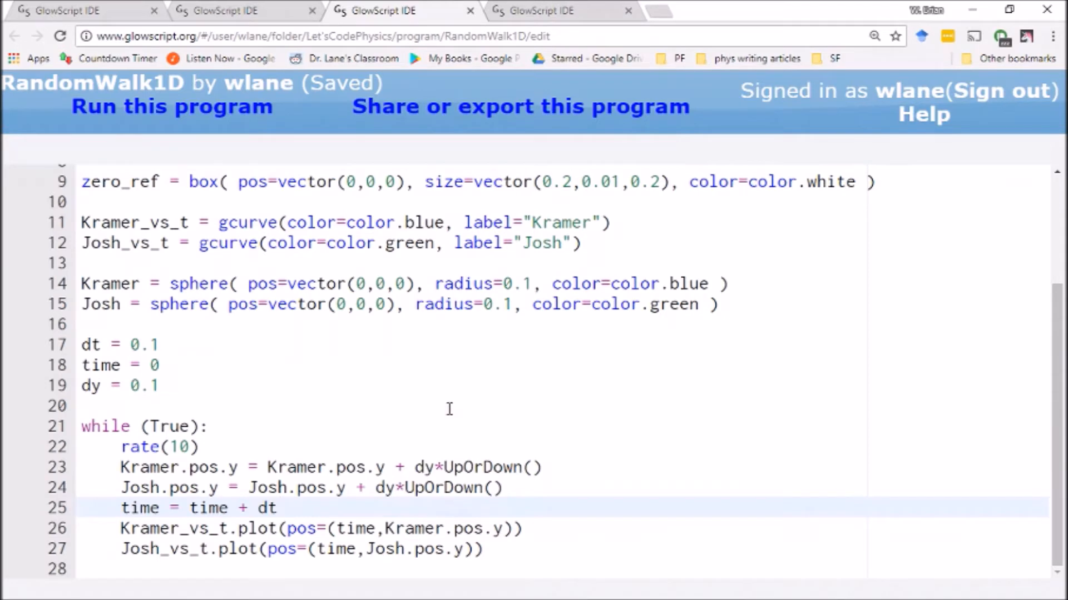
left_click(172, 106)
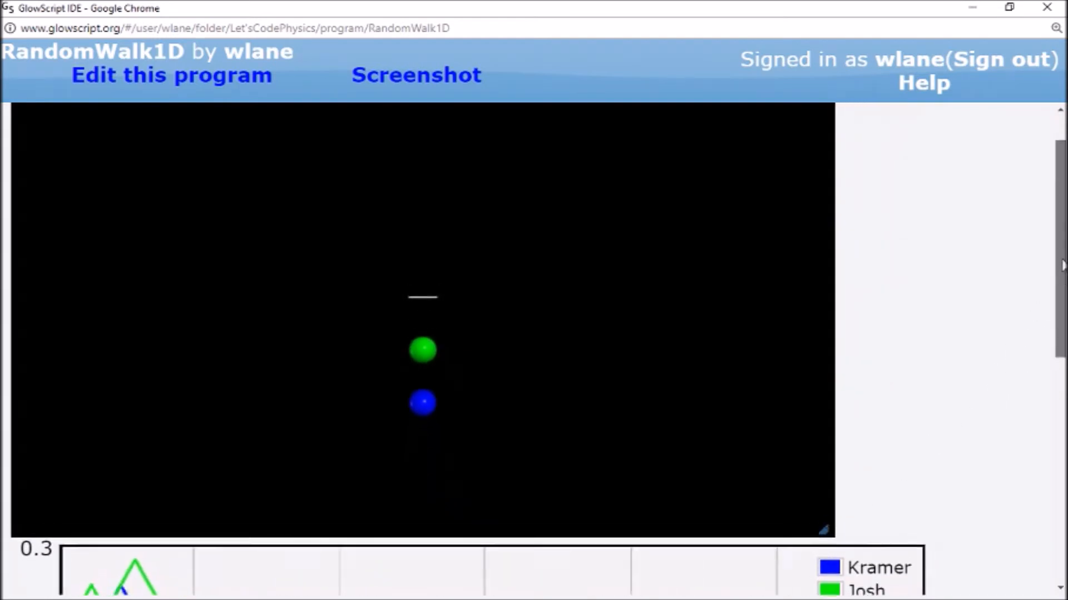
key("alt+tab")
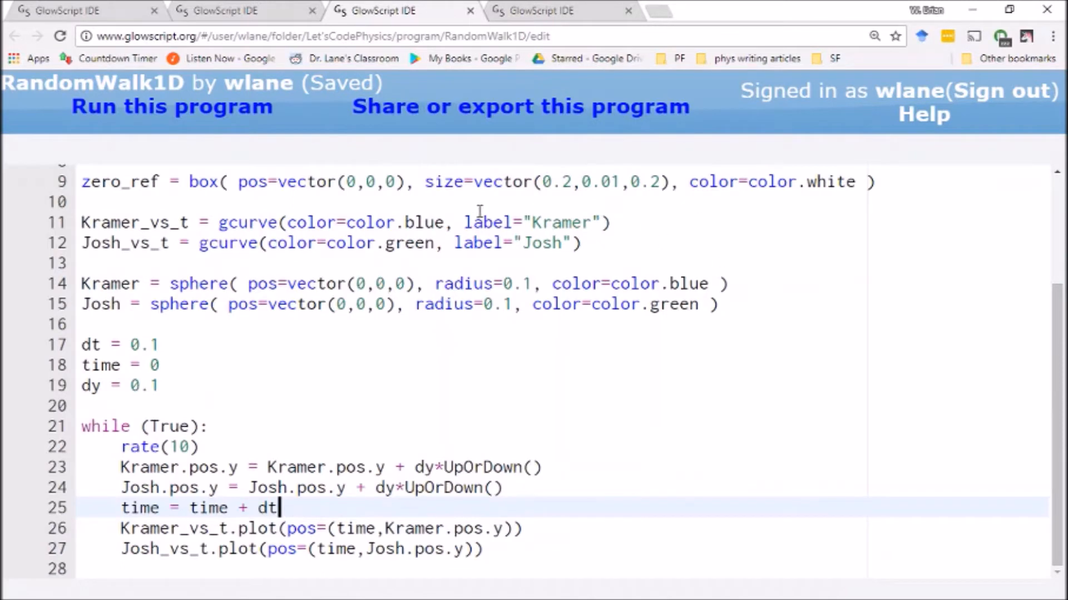
left_click(172, 106)
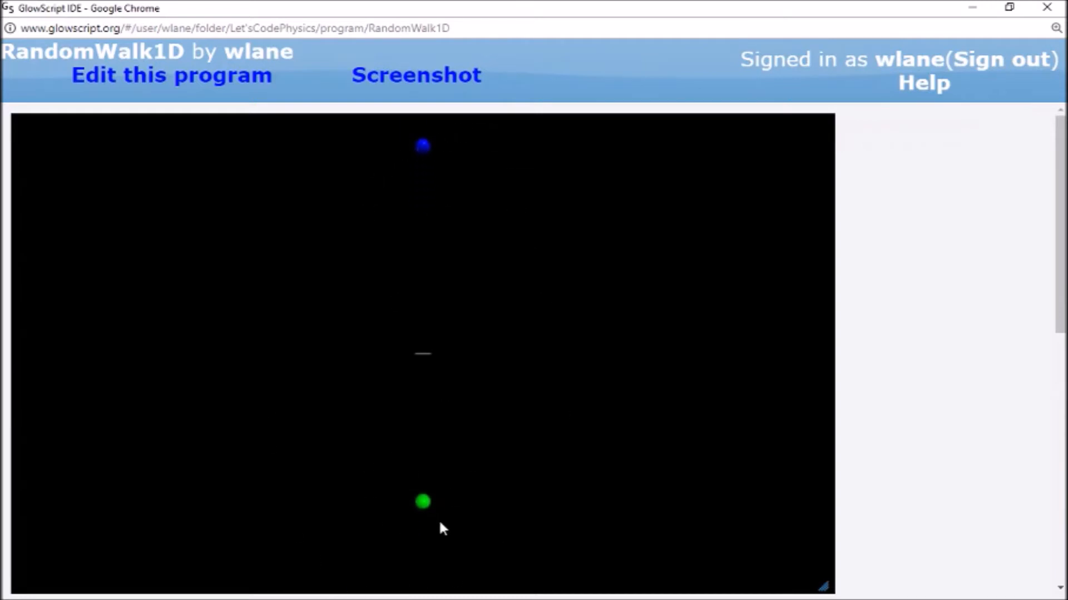
mouse_move(490, 236)
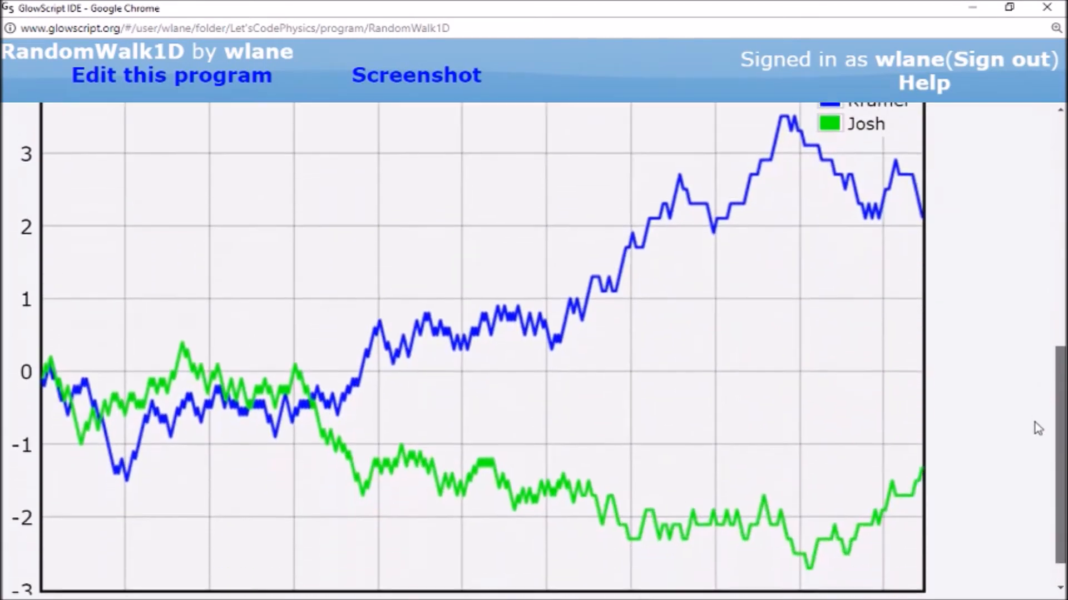
scroll("down", 3)
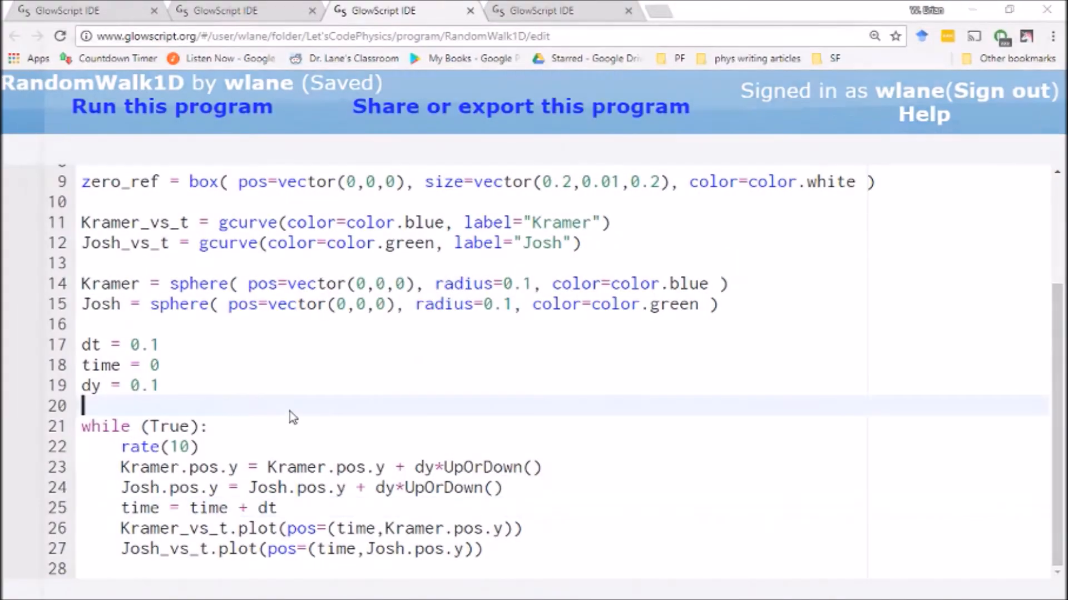
left_click(171, 106)
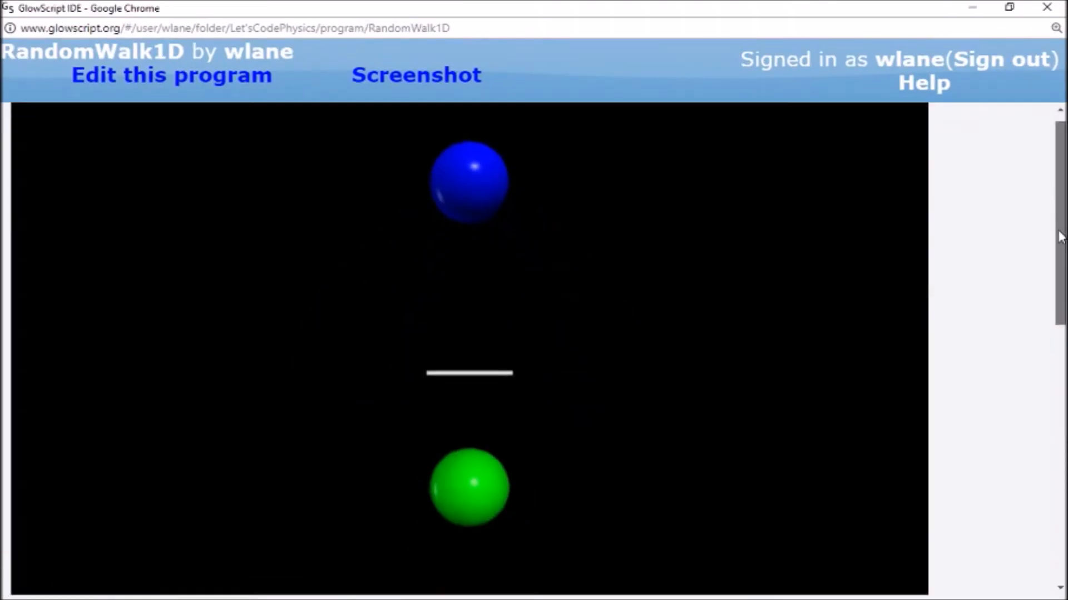
scroll("down", 3)
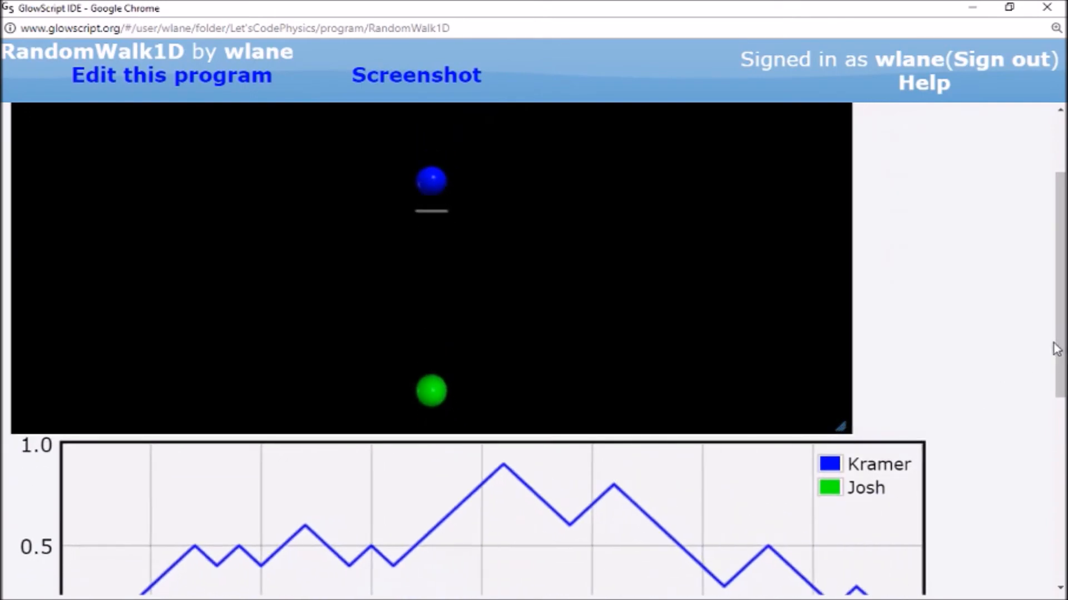
scroll("down", 3)
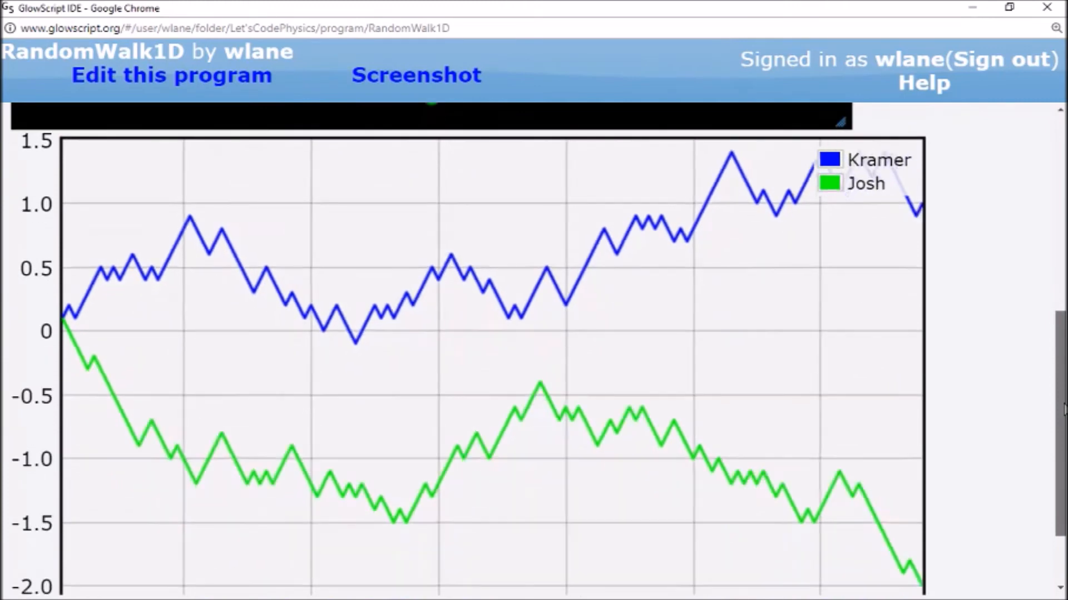
scroll("down", 3)
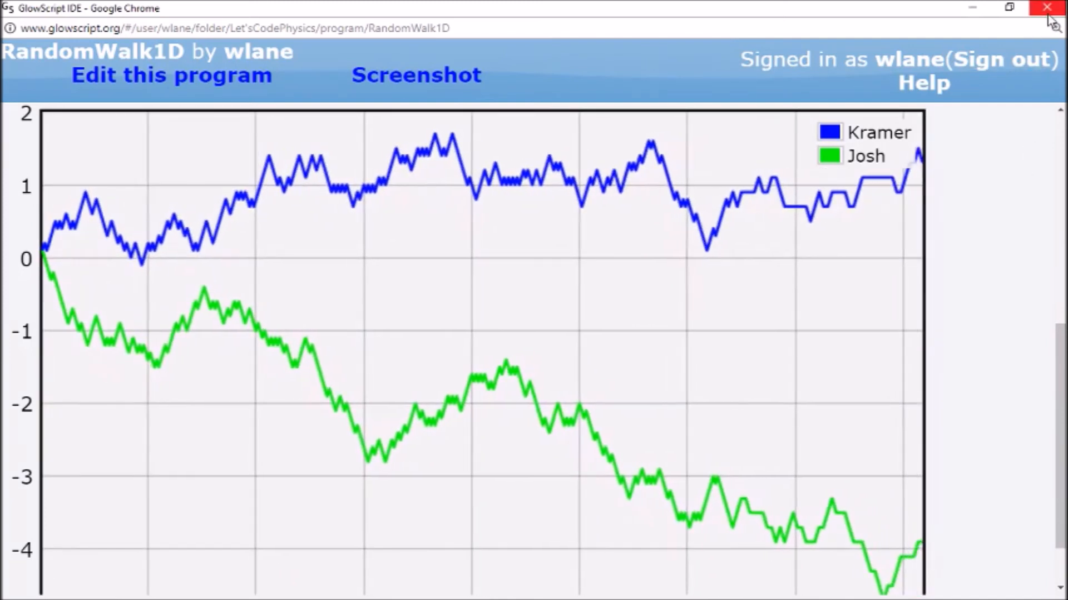
left_click(170, 75)
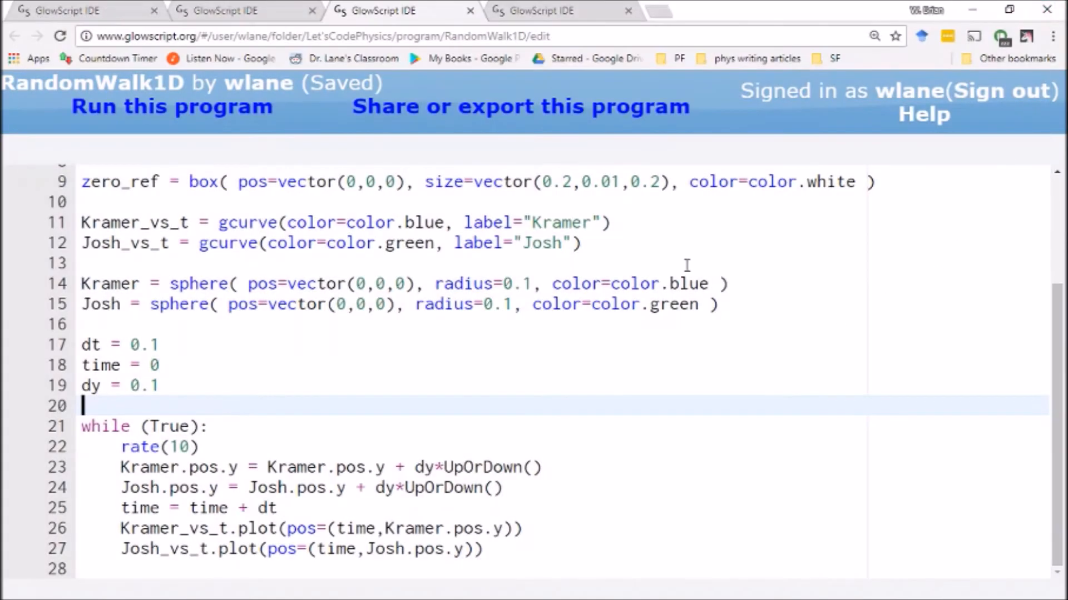
In the RW1D-Tests tab, select and inspect the n_walkers value of 100
left_click(558, 10)
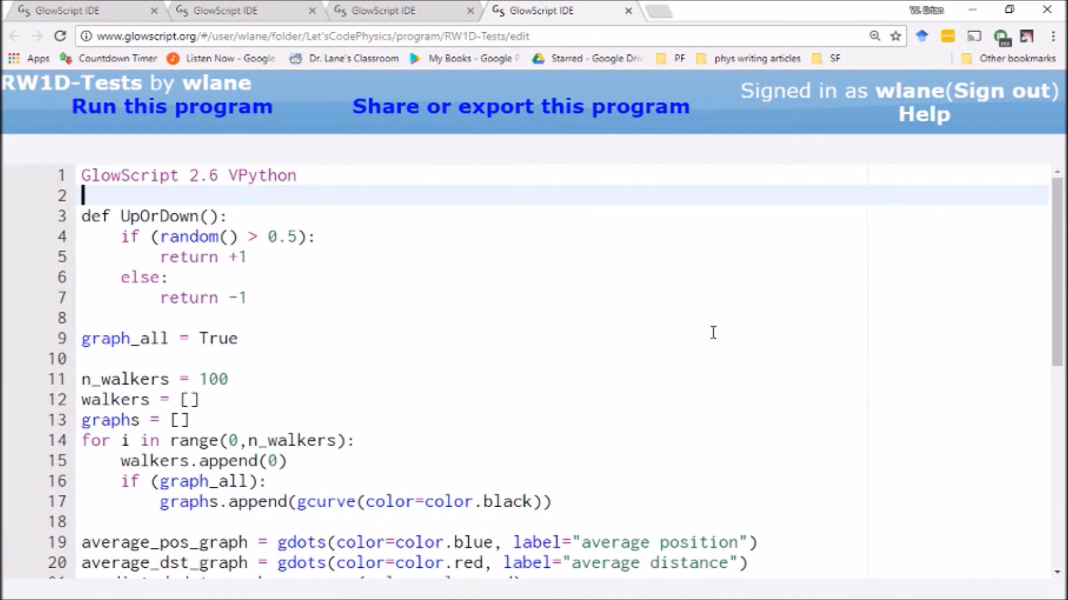
mouse_move(931, 342)
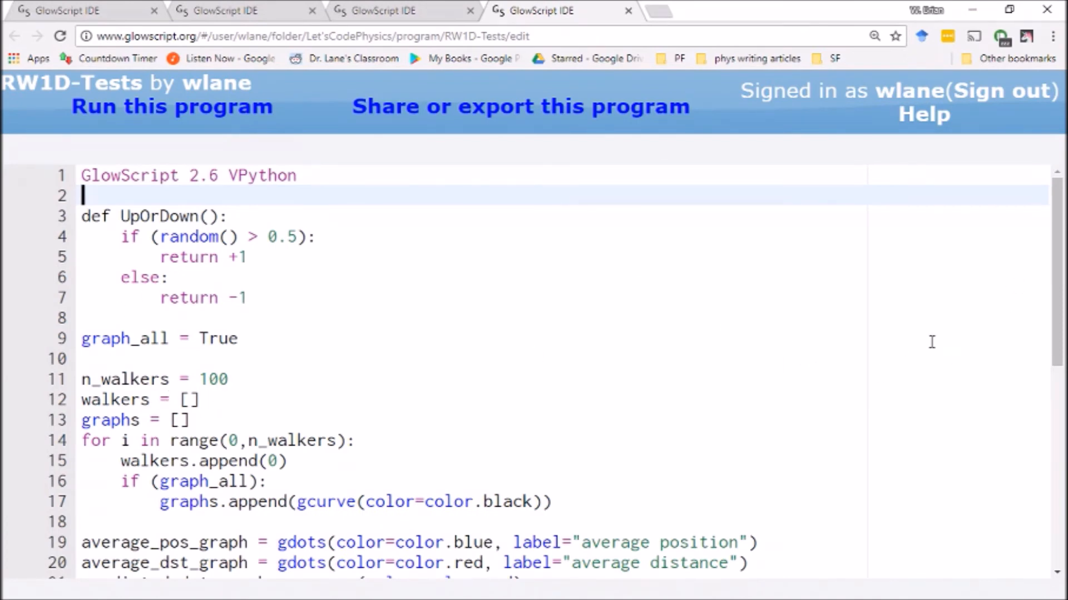
scroll("down", 3)
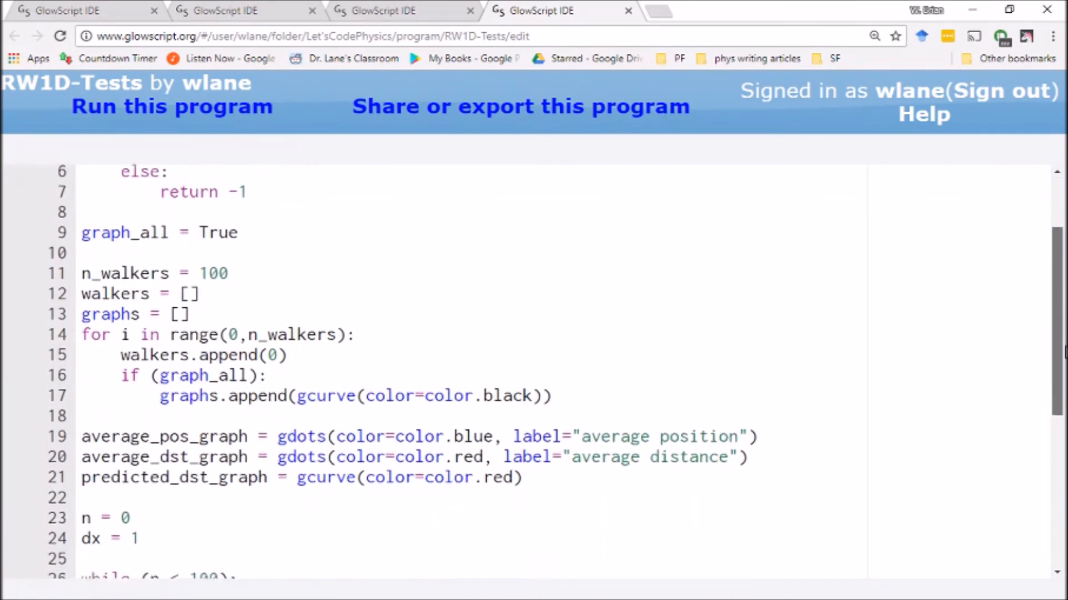
scroll("down", 3)
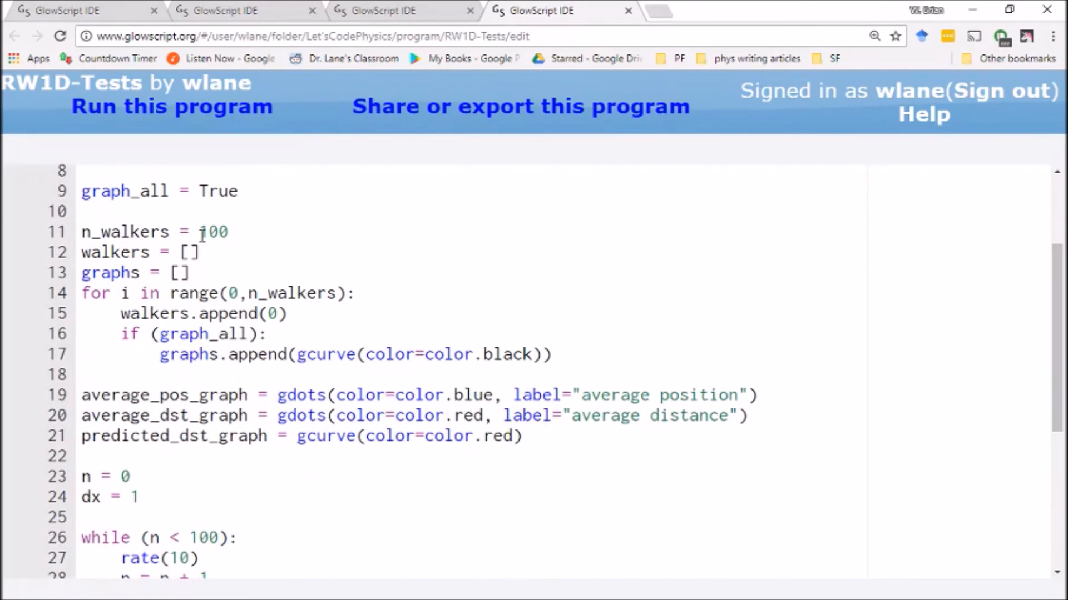
double_click(213, 231)
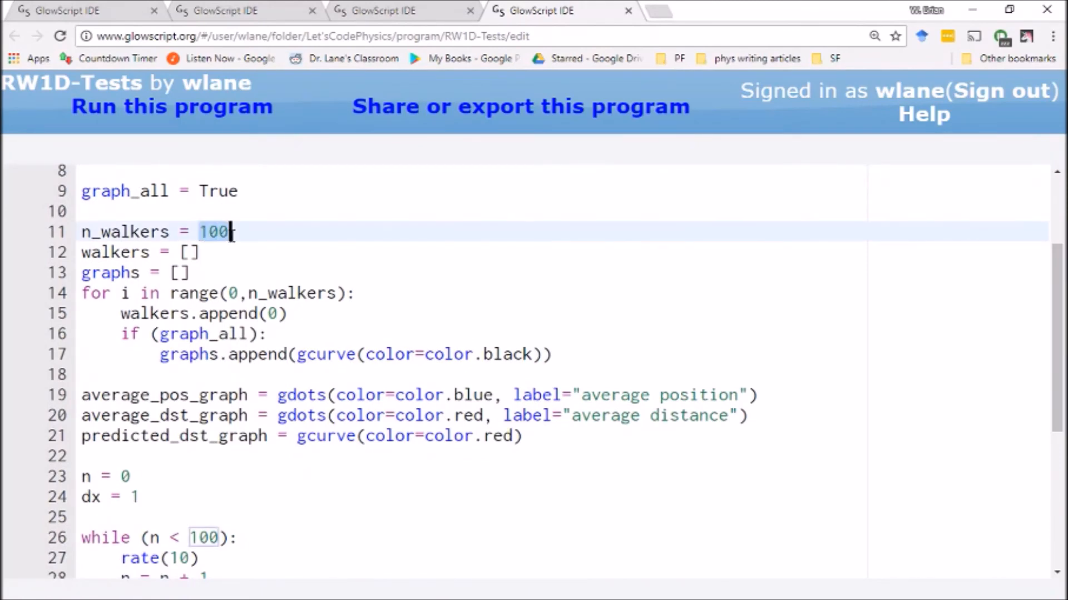
mouse_move(142, 339)
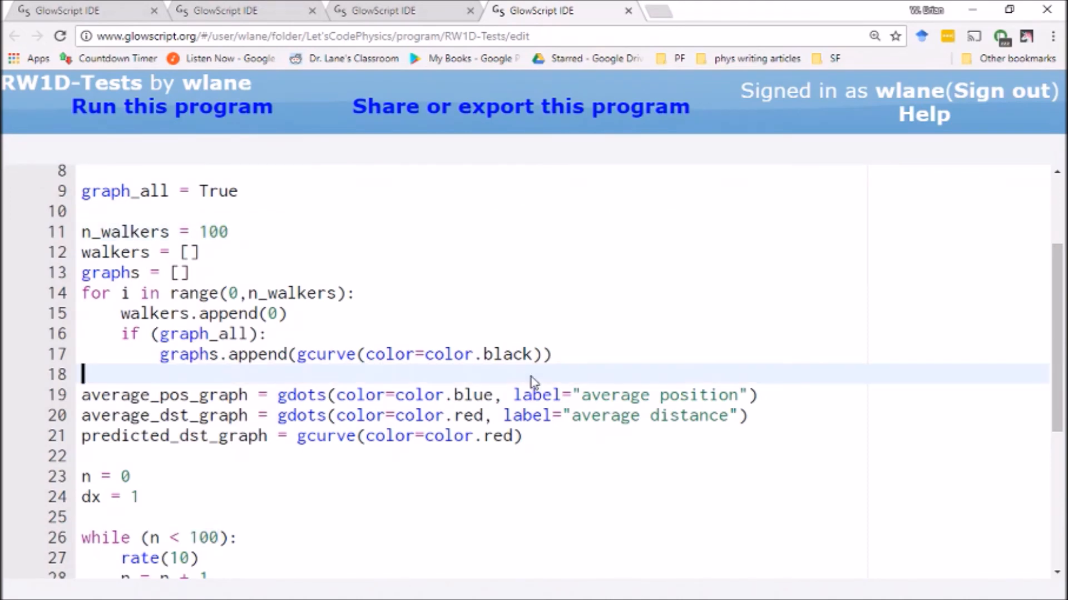
left_click(172, 106)
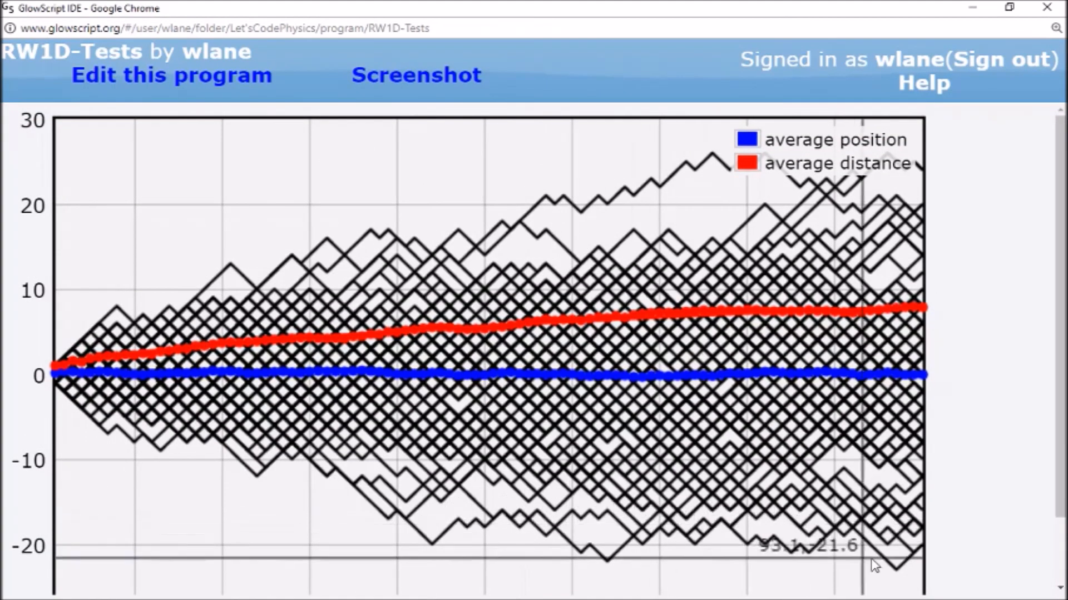
mouse_move(68, 385)
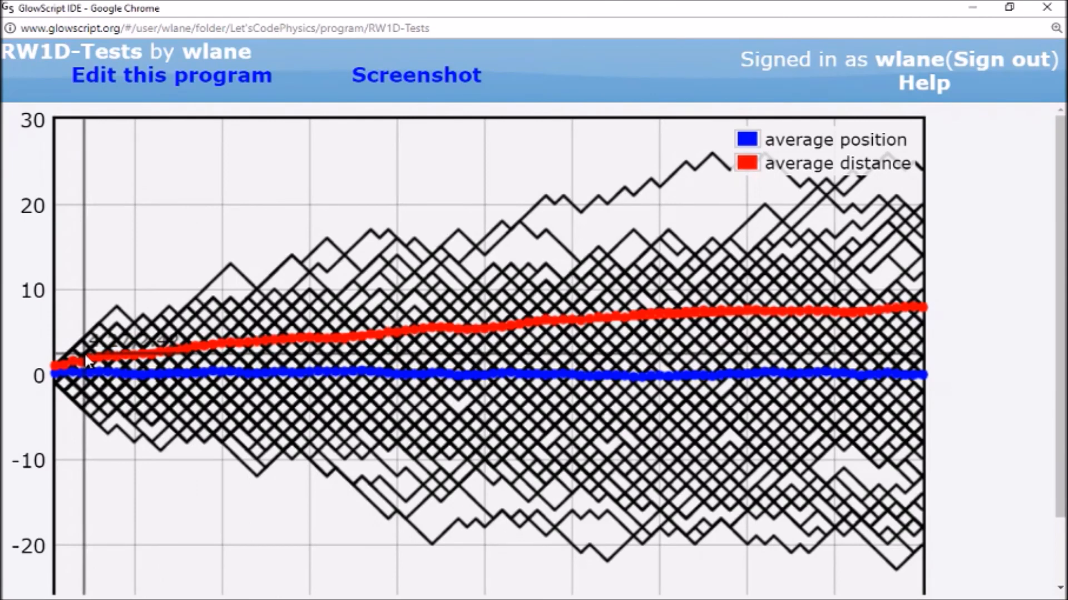
mouse_move(415, 388)
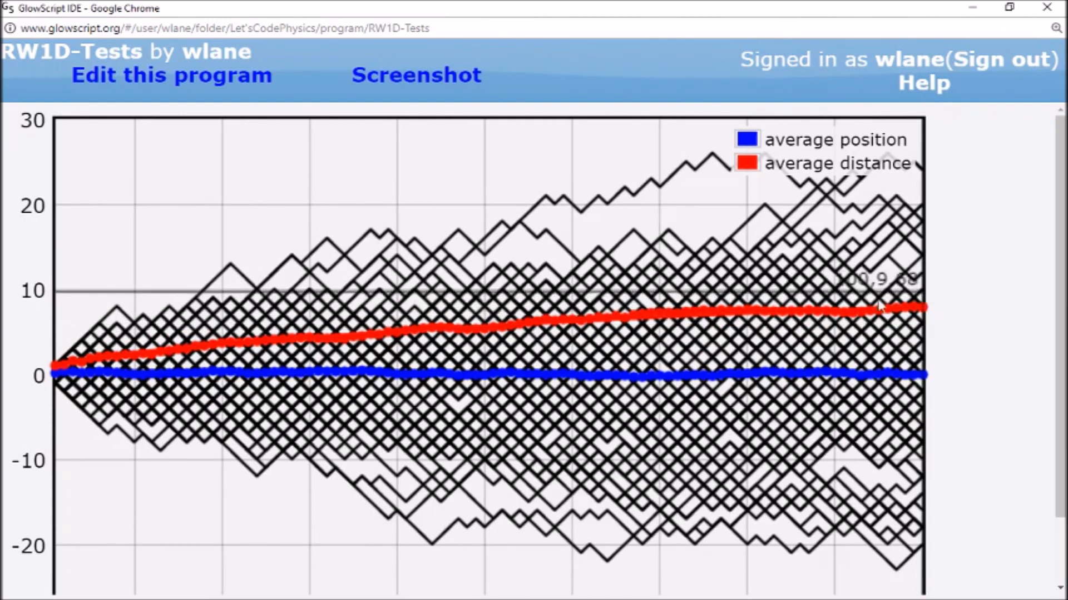
mouse_move(674, 585)
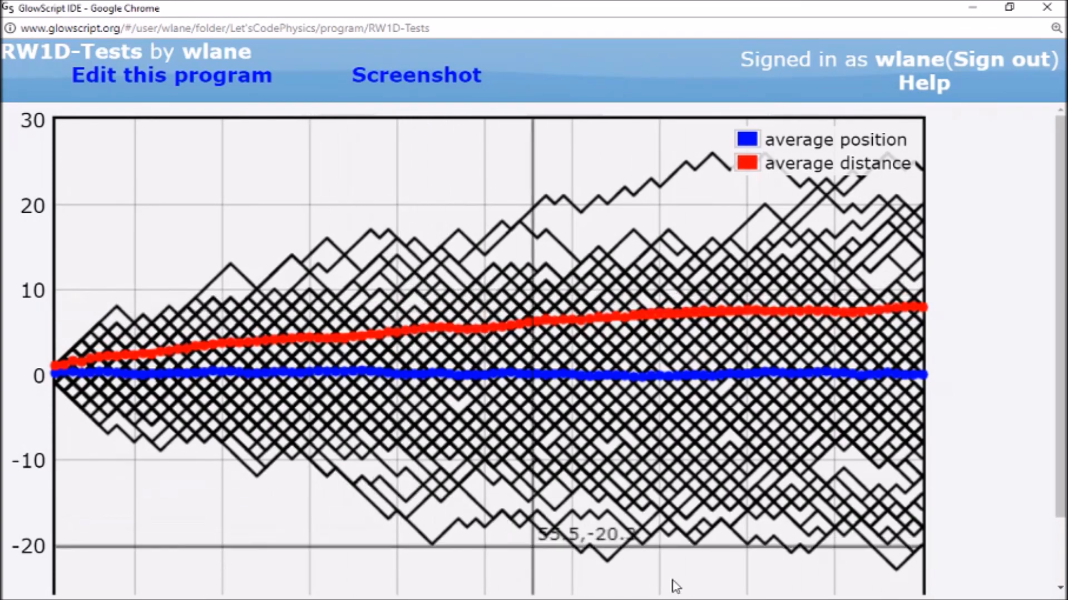
mouse_move(294, 495)
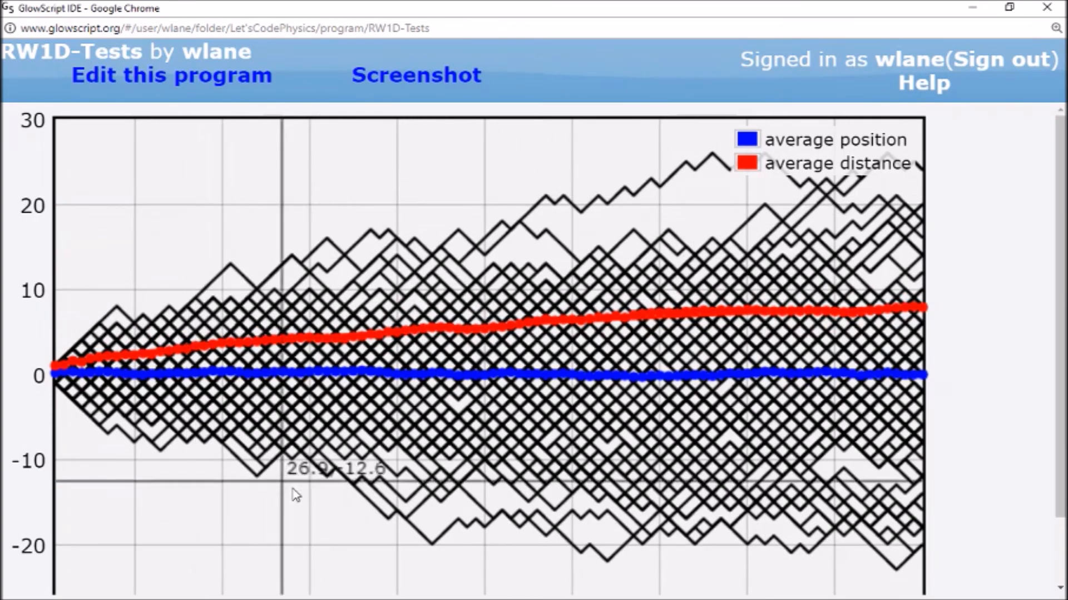
mouse_move(1017, 422)
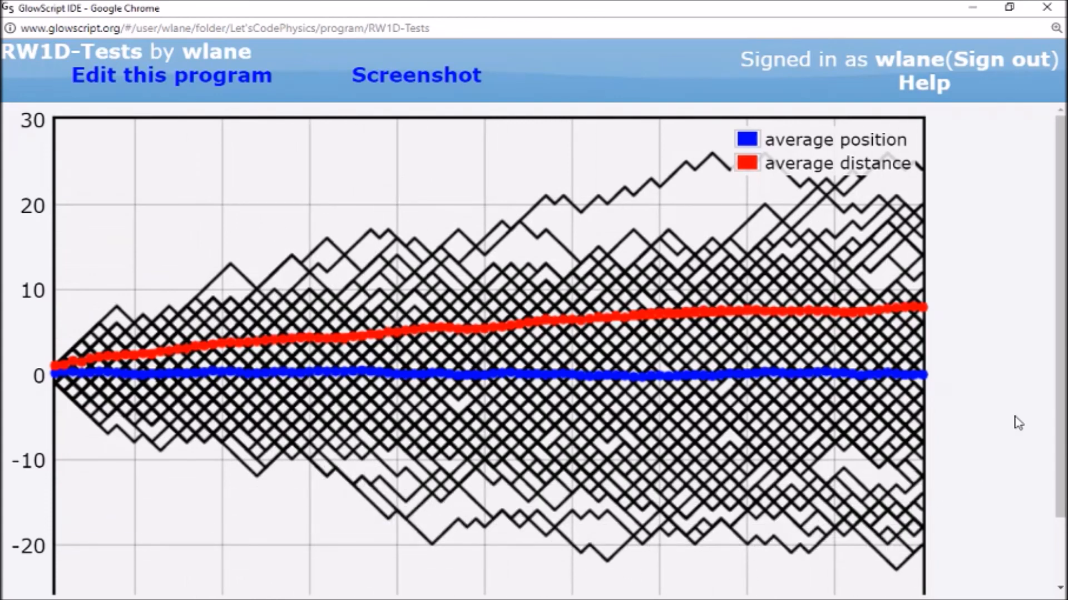